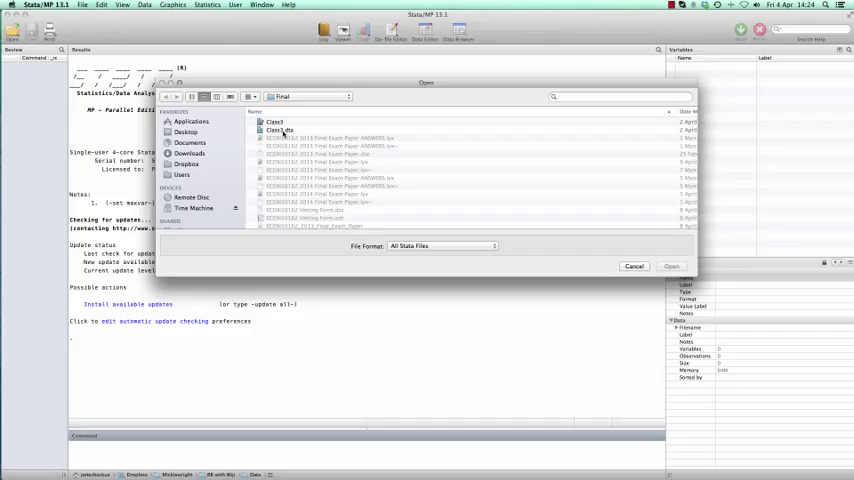
Step: Open Class3.dta from the Final folder
{"action": "left_click", "coordinate": [671, 266]}
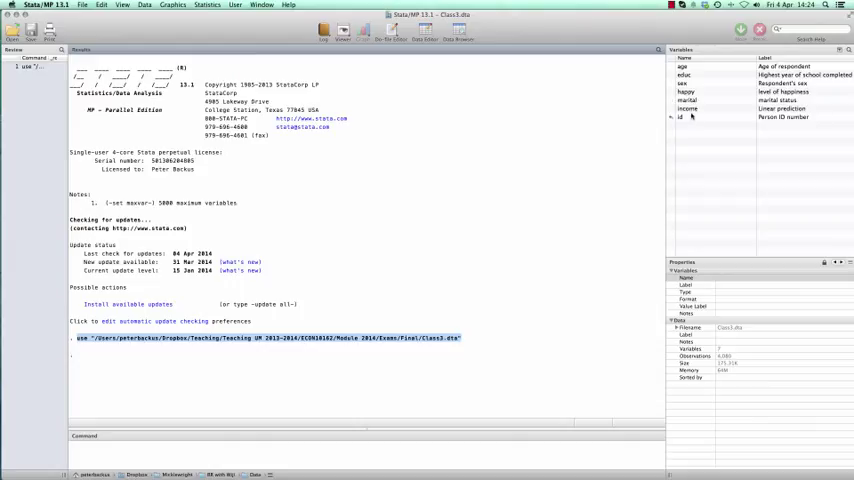
{"action": "mouse_move", "coordinate": [692, 116]}
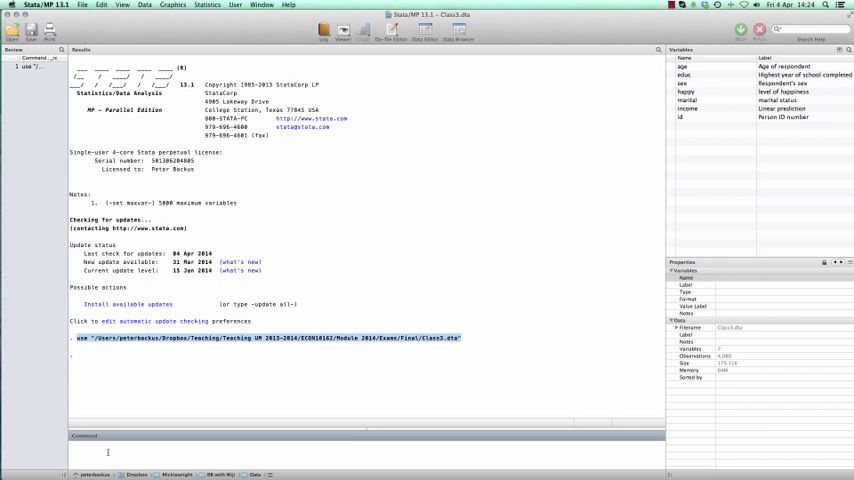
Step: Run describe and summarize to list all seven variables and their statistics
{"action": "type", "text": "describe"}
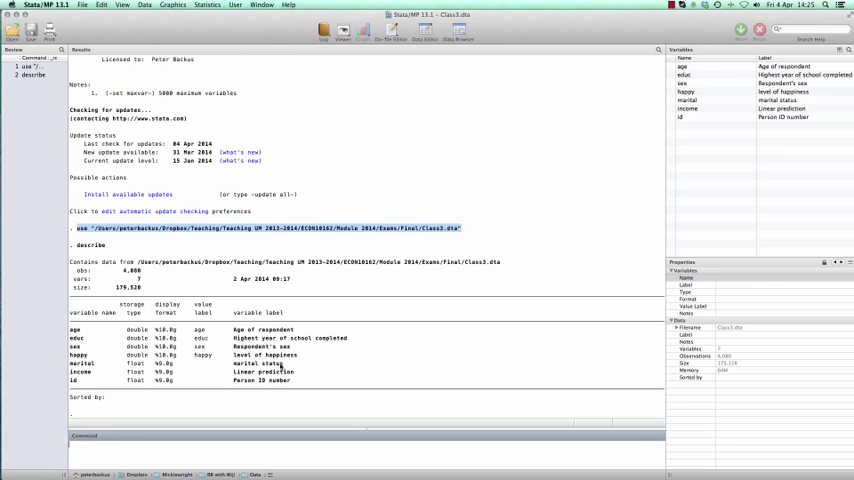
{"action": "type", "text": "sum"}
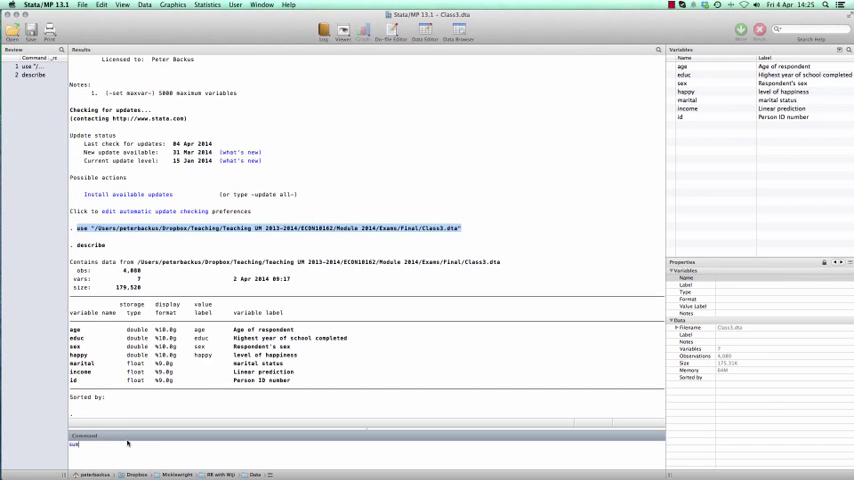
{"action": "type", "text": "summarize"}
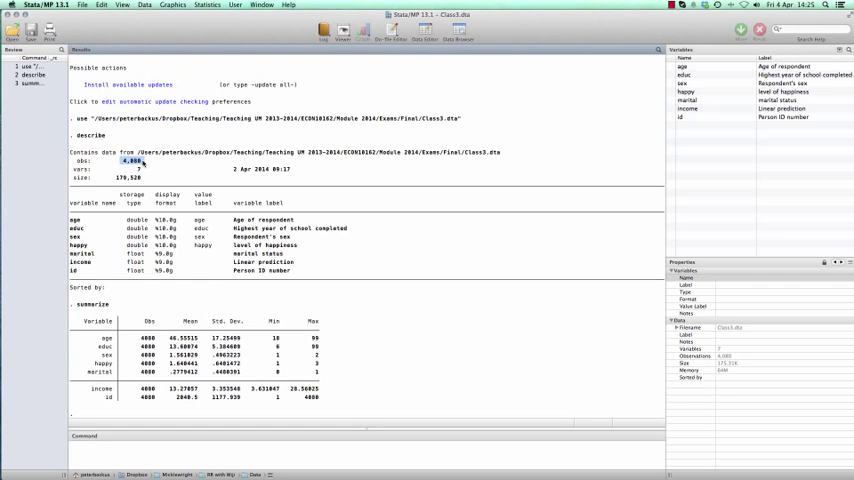
{"action": "mouse_move", "coordinate": [138, 341]}
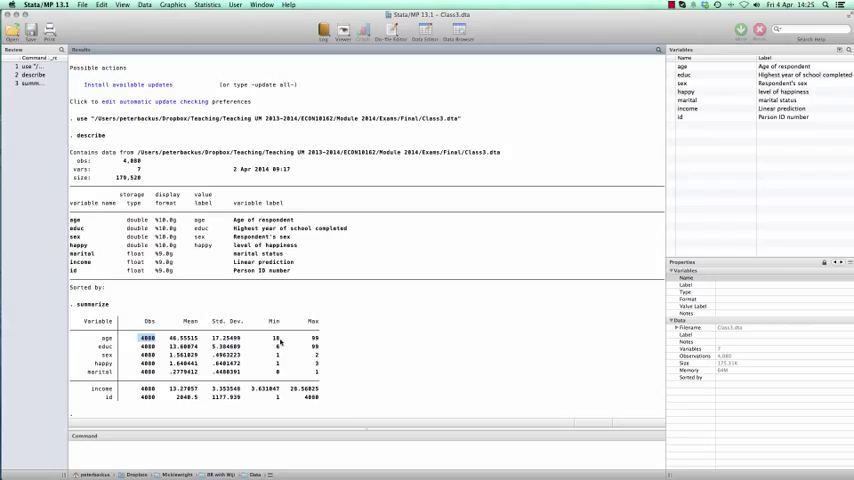
{"action": "mouse_move", "coordinate": [315, 341]}
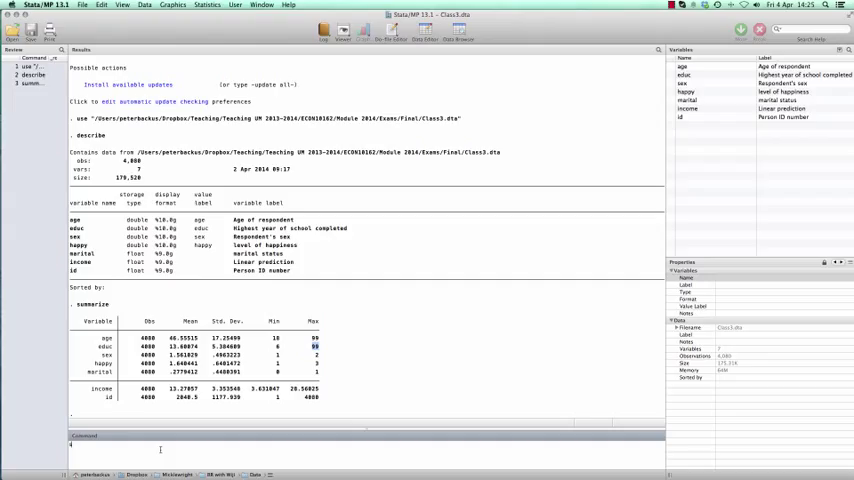
Step: Run 'summarize educ, d' for percentiles, variance, skewness and kurtosis of schooling
{"action": "type", "text": "summariz"}
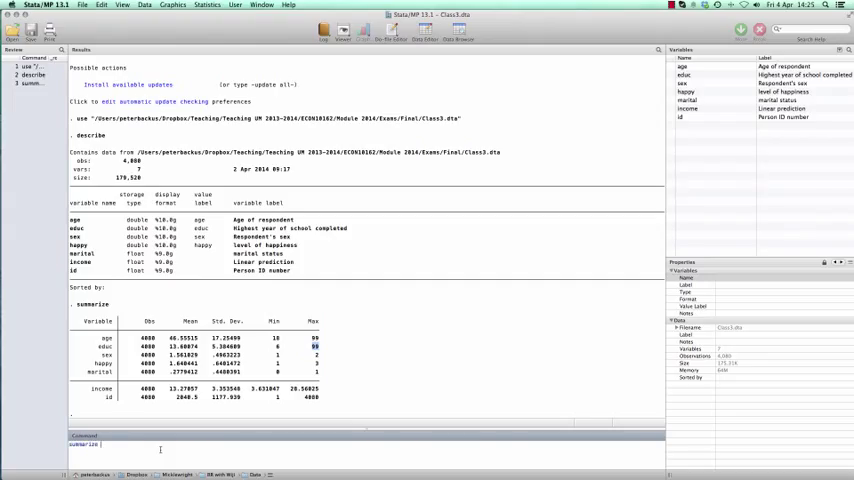
{"action": "type", "text": "educ"}
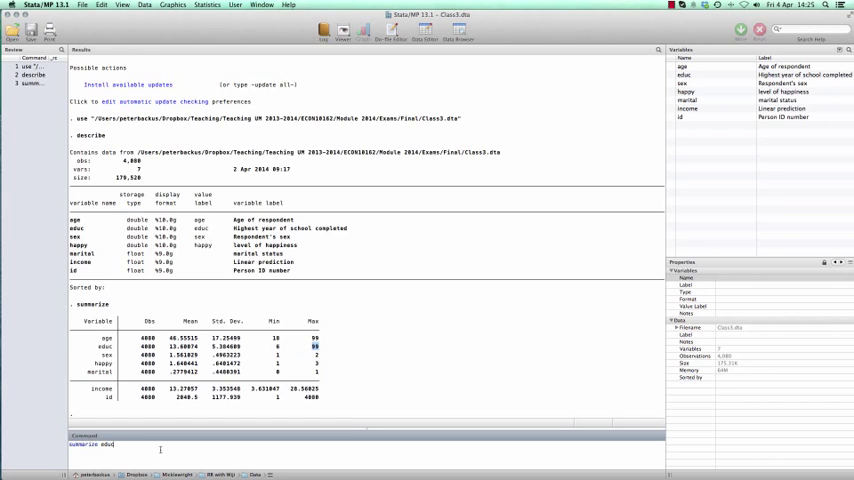
{"action": "type", "text": ", d"}
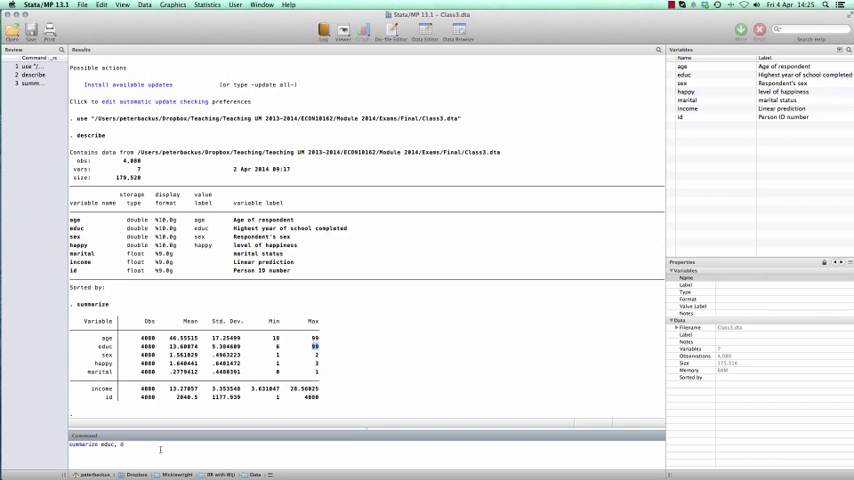
{"action": "key", "text": "Return"}
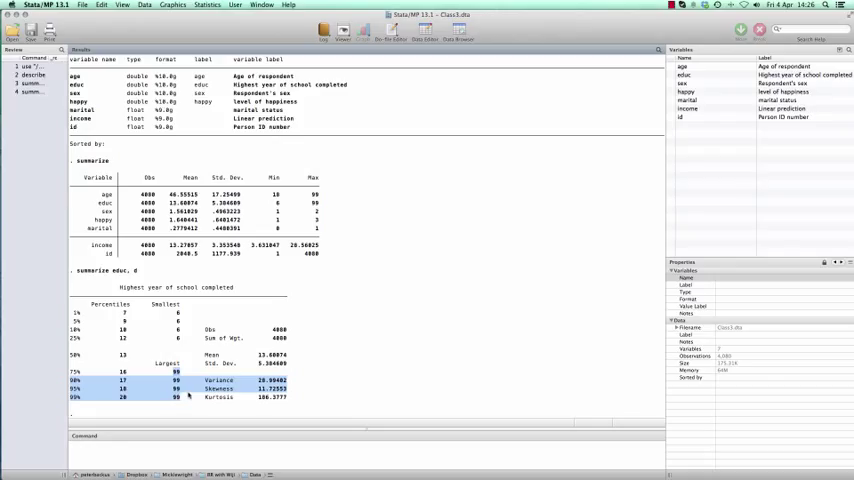
{"action": "mouse_move", "coordinate": [176, 373]}
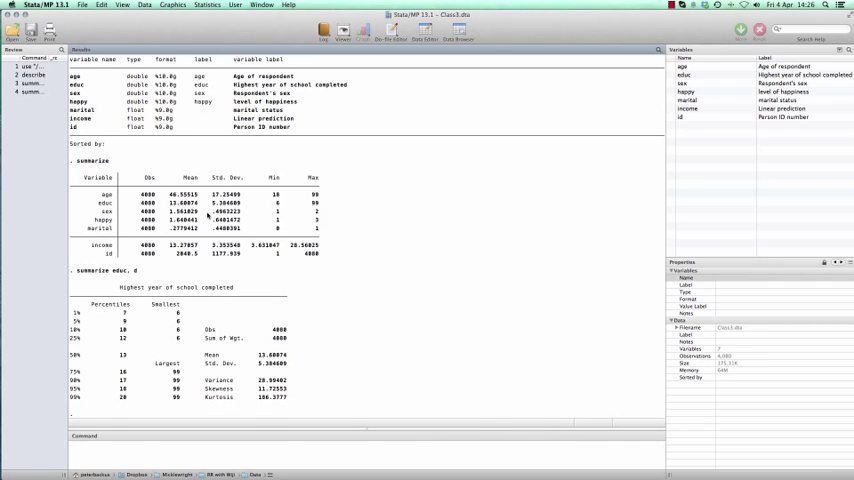
{"action": "mouse_move", "coordinate": [208, 216]}
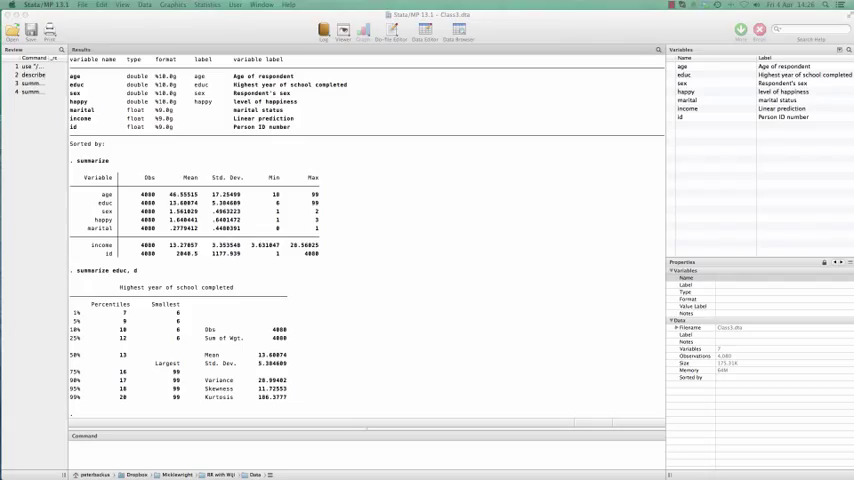
{"action": "mouse_move", "coordinate": [337, 215]}
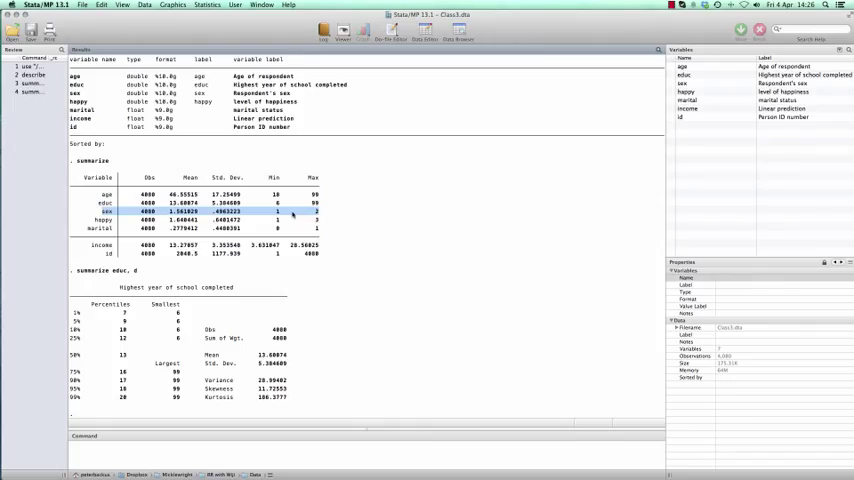
{"action": "mouse_move", "coordinate": [337, 205]}
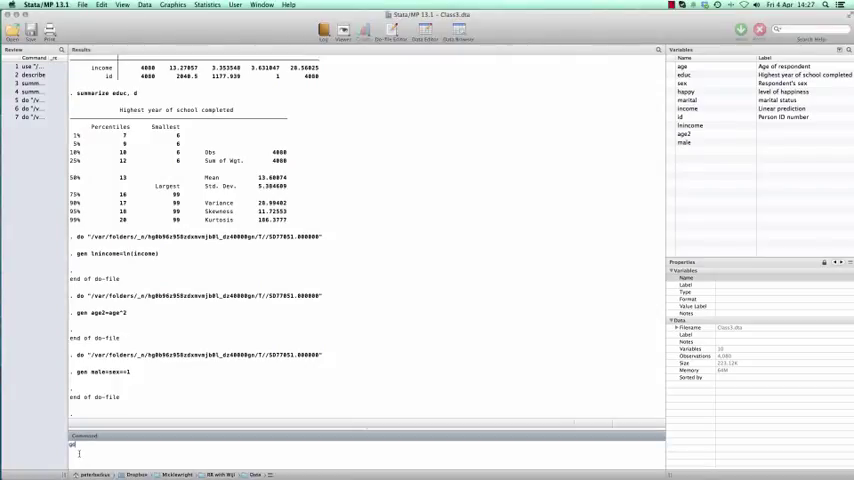
Step: Generate uni equal to 1 where educ is greater than 16
{"action": "type", "text": "generate"}
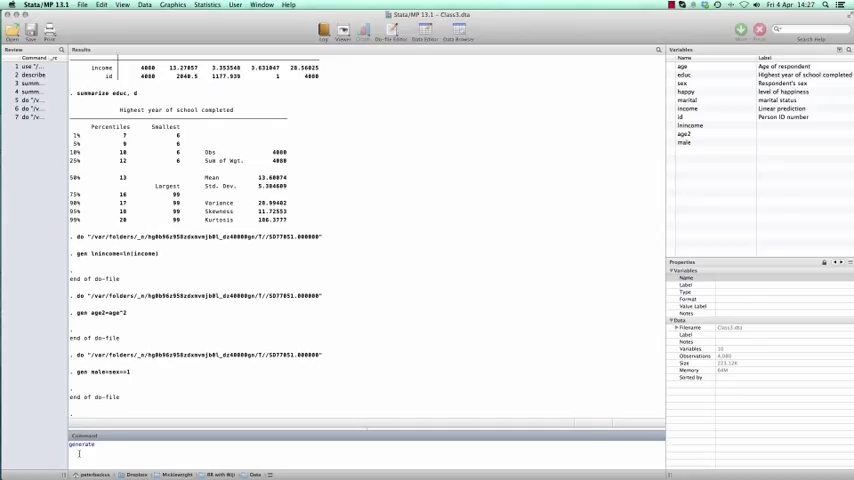
{"action": "type", "text": "uni"}
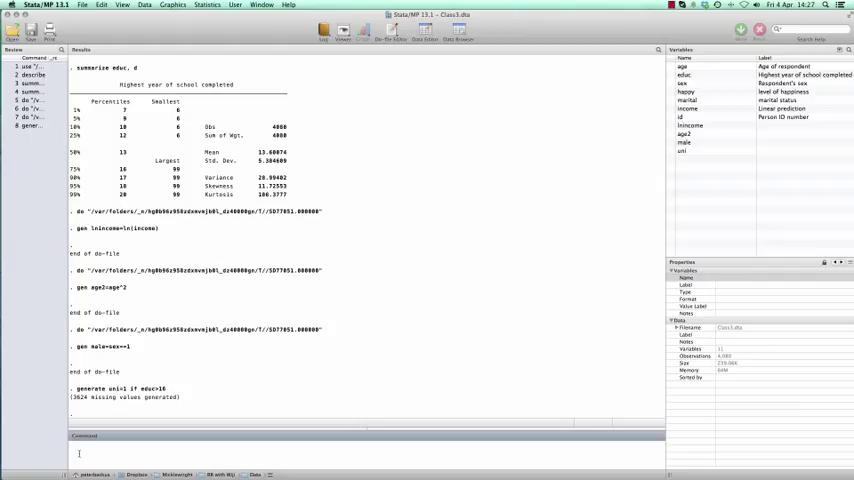
{"action": "type", "text": "recode"}
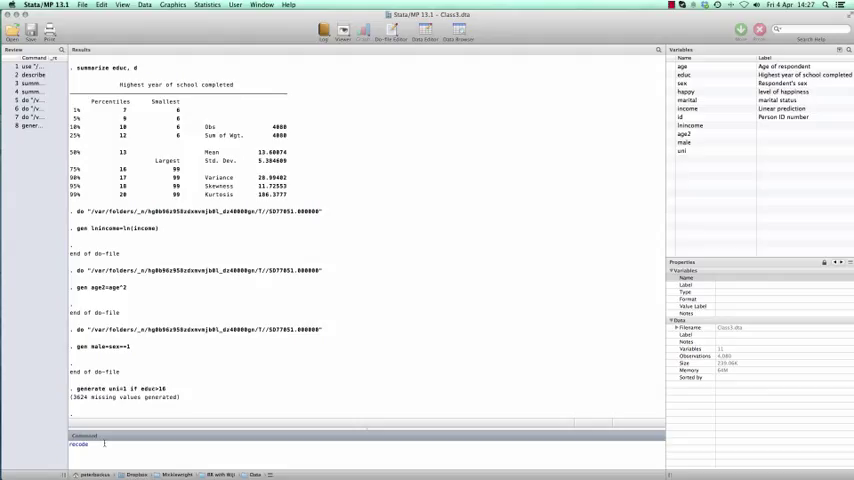
Step: Recode uni's missing values to 0, then summarize uni and mark its minimum 0
{"action": "type", "text": "-4"}
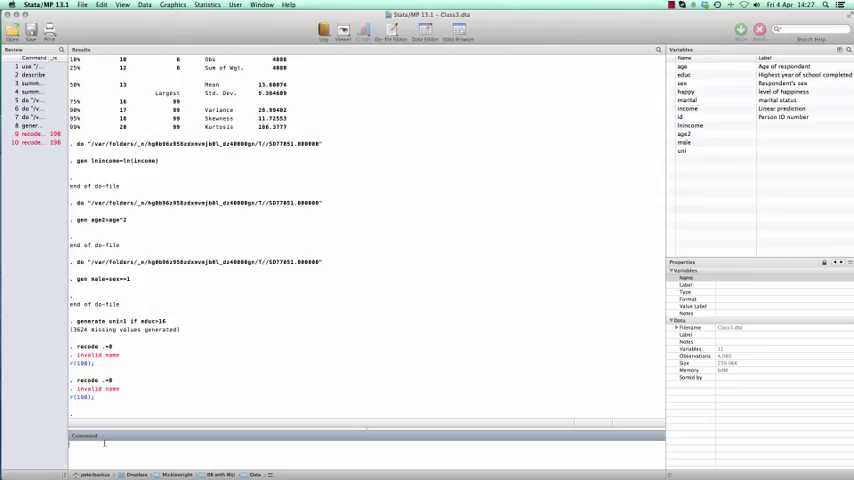
{"action": "type", "text": "re"}
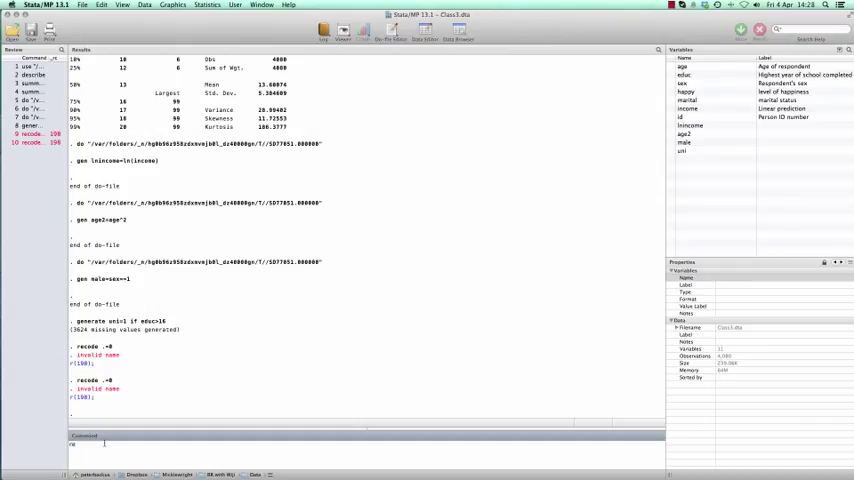
{"action": "type", "text": "recode"}
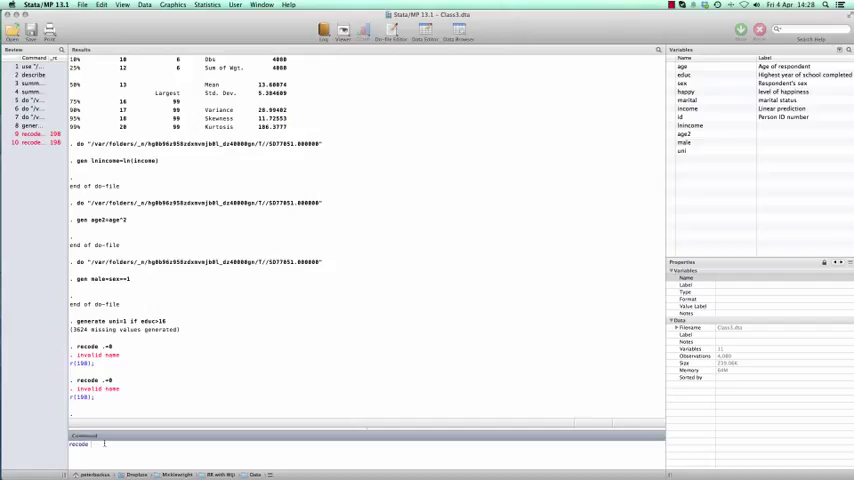
{"action": "type", "text": "uni"}
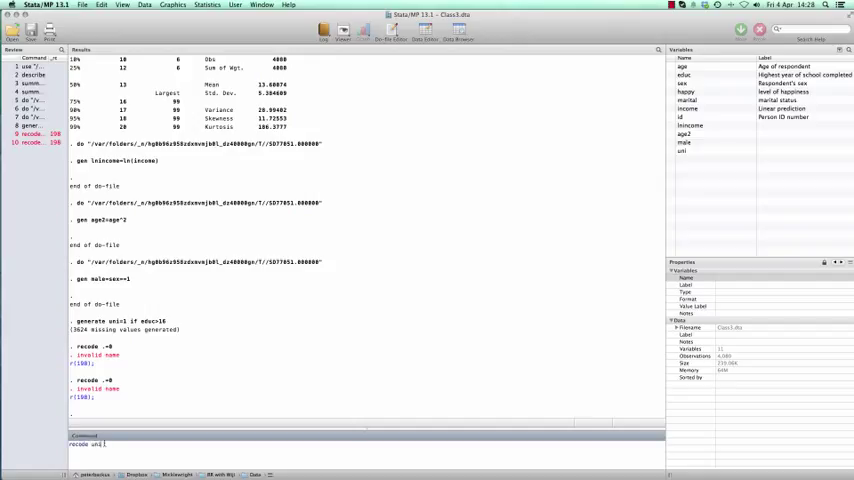
{"action": "type", "text": "1=0"}
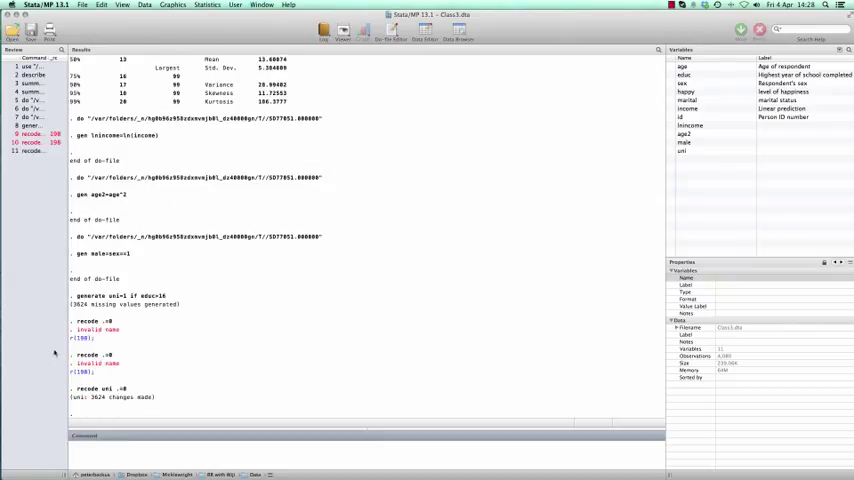
{"action": "mouse_move", "coordinate": [122, 395]}
{"action": "type", "text": "summarize uni"}
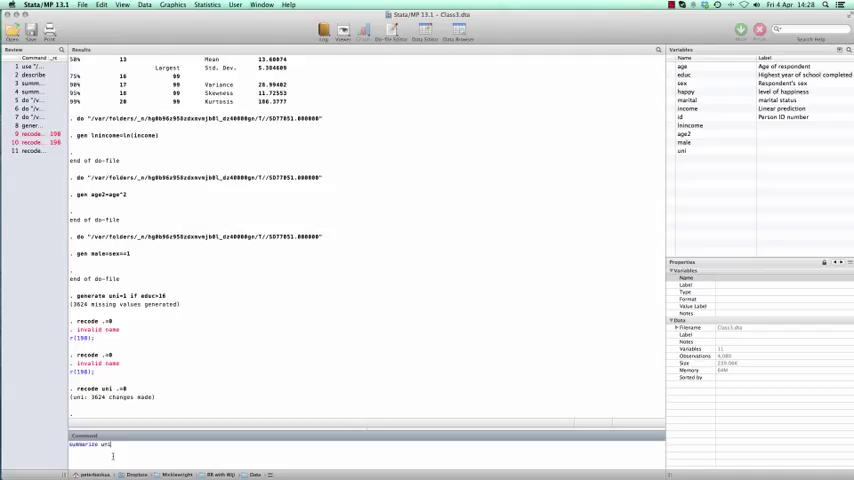
{"action": "key", "text": "Return"}
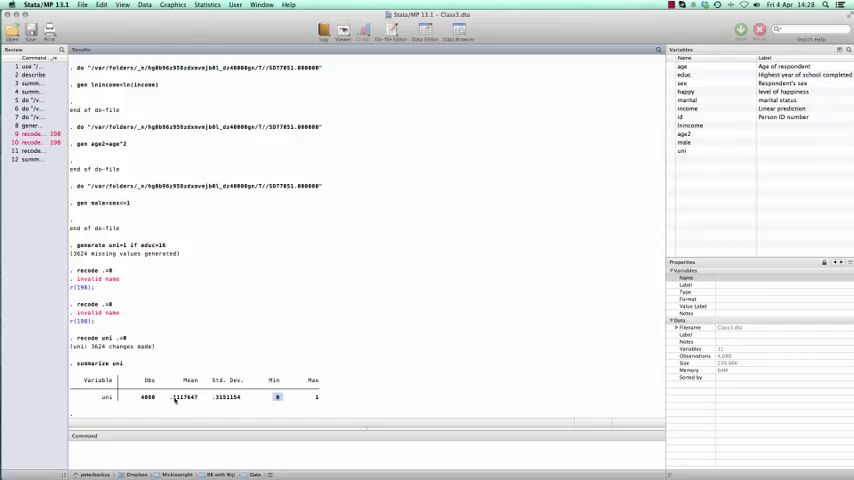
{"action": "double_click", "coordinate": [185, 397]}
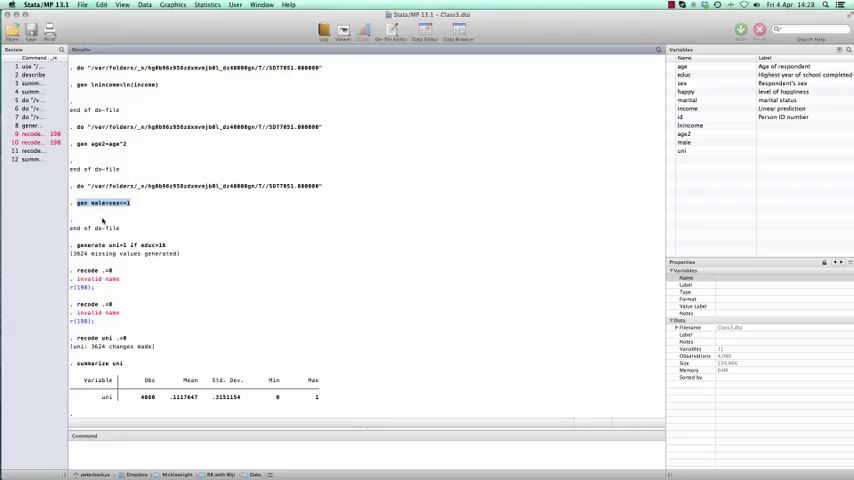
Step: Run 'summarize male' and highlight the command that created male
{"action": "type", "text": "summ"}
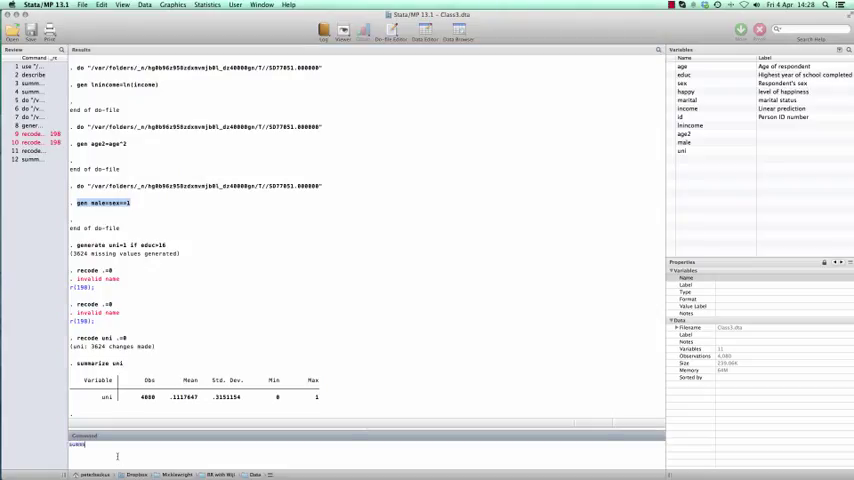
{"action": "type", "text": "summarize male"}
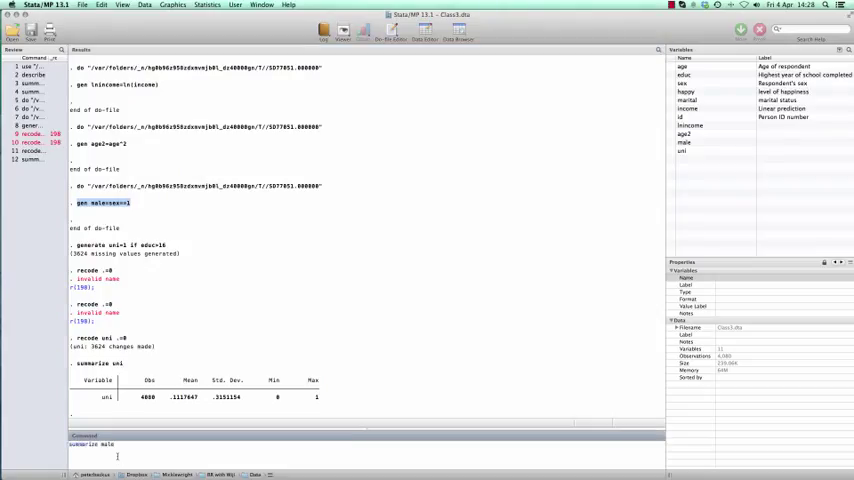
{"action": "key", "text": "Return"}
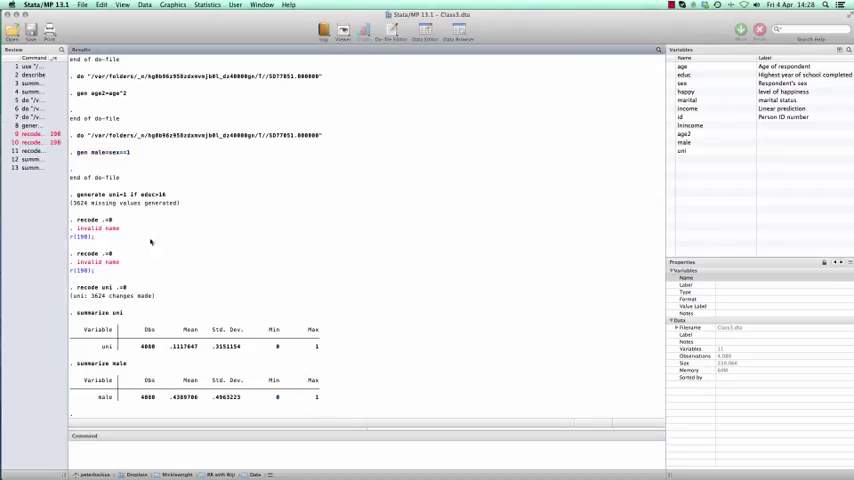
{"action": "double_click", "coordinate": [100, 152]}
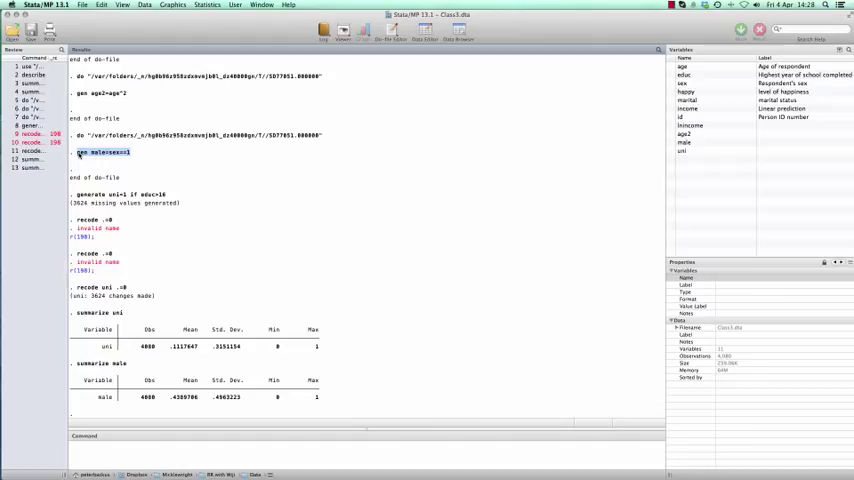
{"action": "mouse_move", "coordinate": [128, 298]}
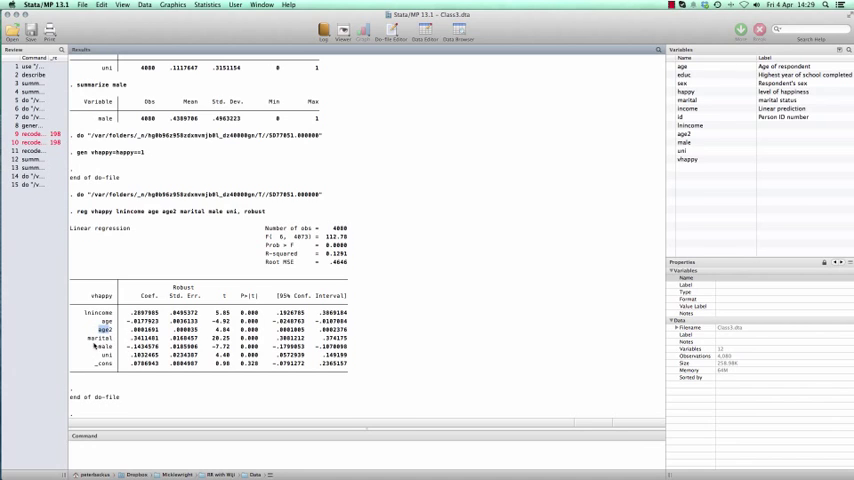
Step: Clear the highlight in the Results window after the robust vhappy regression
{"action": "left_click", "coordinate": [105, 338]}
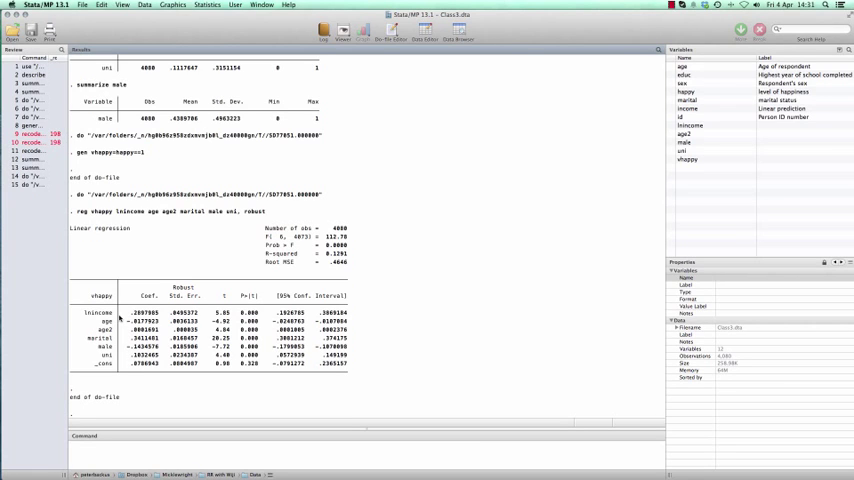
{"action": "mouse_move", "coordinate": [118, 322]}
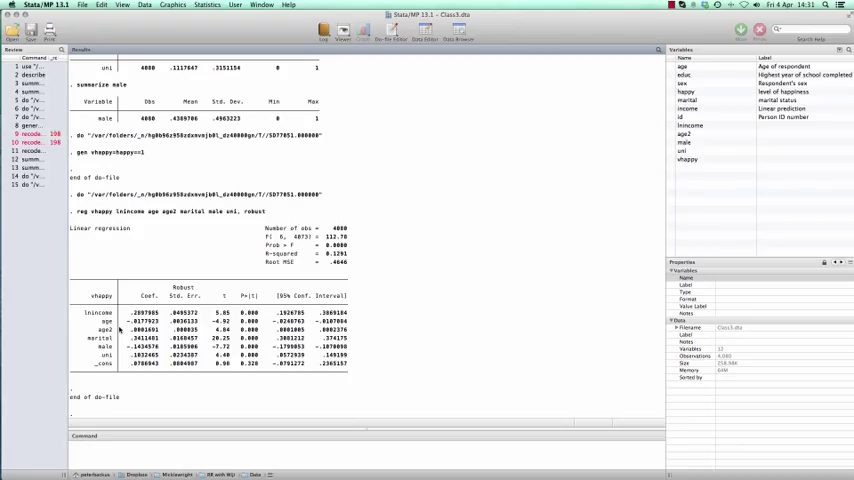
{"action": "mouse_move", "coordinate": [140, 320]}
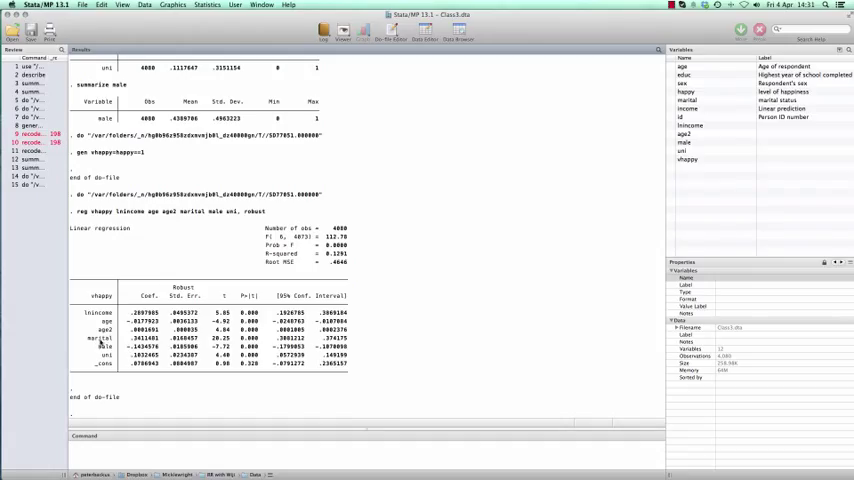
{"action": "double_click", "coordinate": [143, 340]}
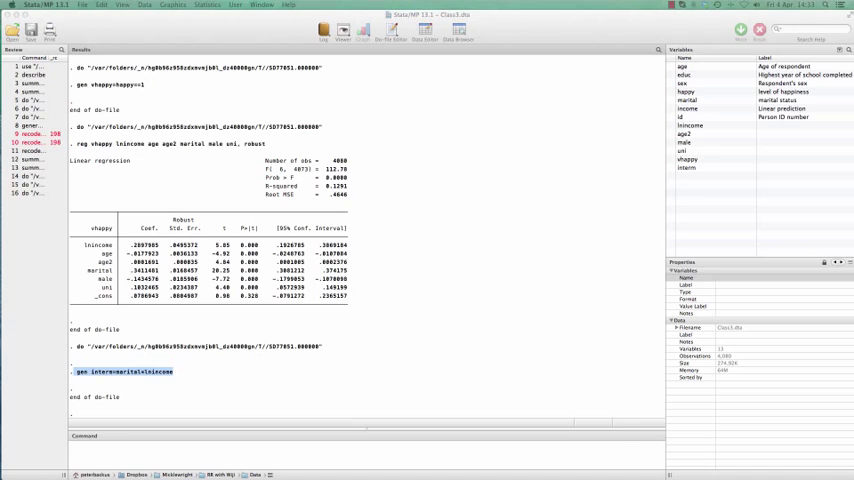
Step: Run 'reg vhappy lnincome age age2 marital male uni interm'
{"action": "type", "text": "reg vhappy lnincome age age2 marital male uni interm"}
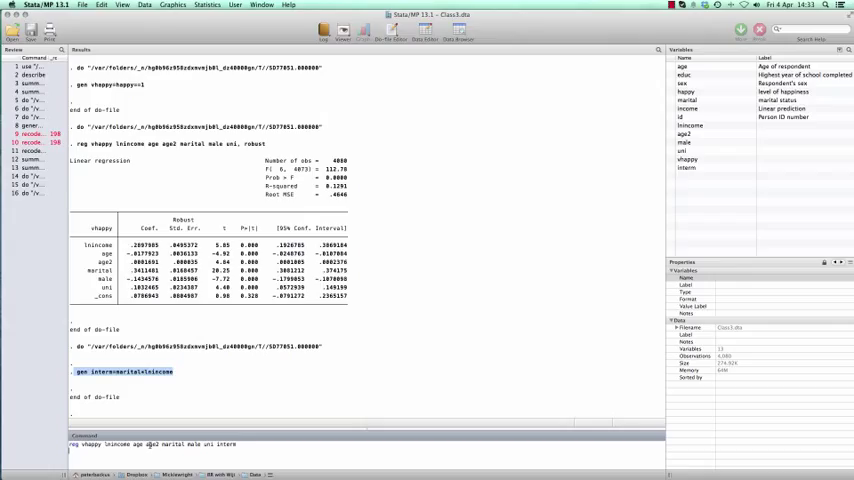
{"action": "double_click", "coordinate": [115, 444]}
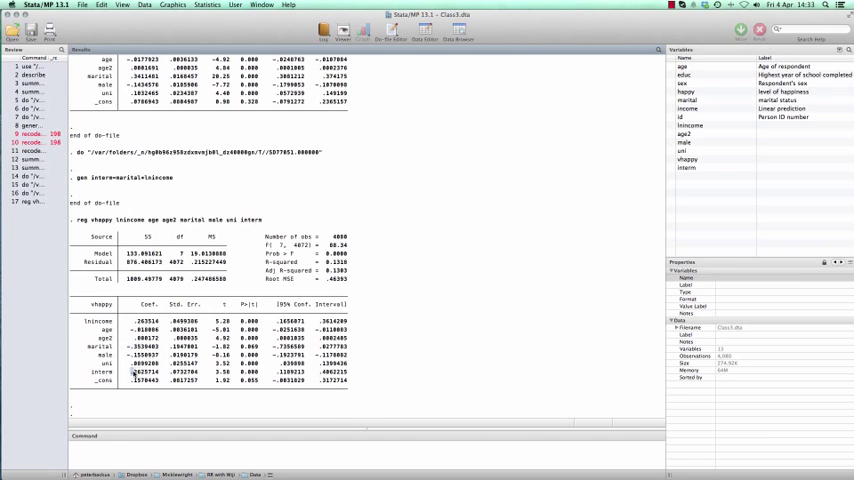
Step: Highlight interm's coefficient of about 0.26 in the Results window
{"action": "double_click", "coordinate": [144, 372]}
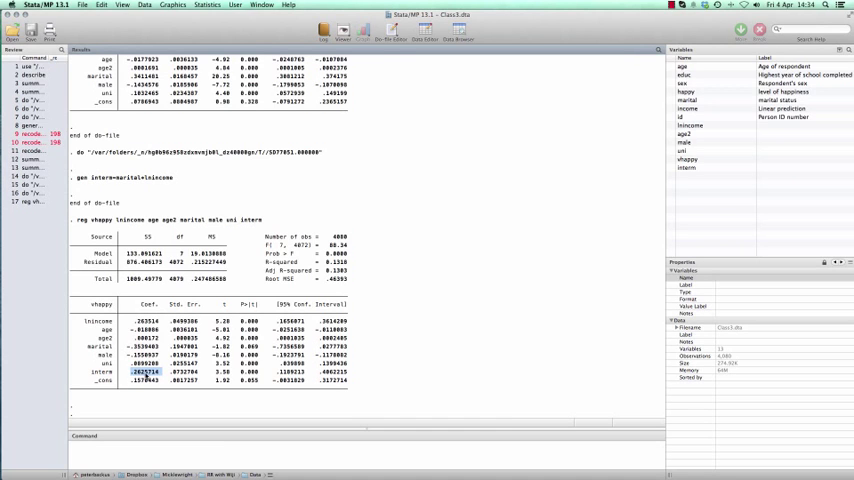
Step: Mark the interm row and its coefficient .2625714 in the Results window
{"action": "left_click", "coordinate": [101, 371]}
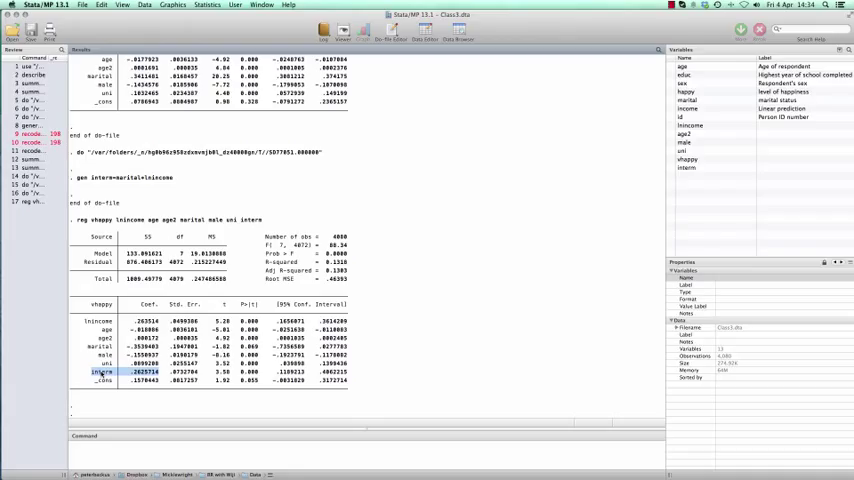
{"action": "mouse_move", "coordinate": [107, 327]}
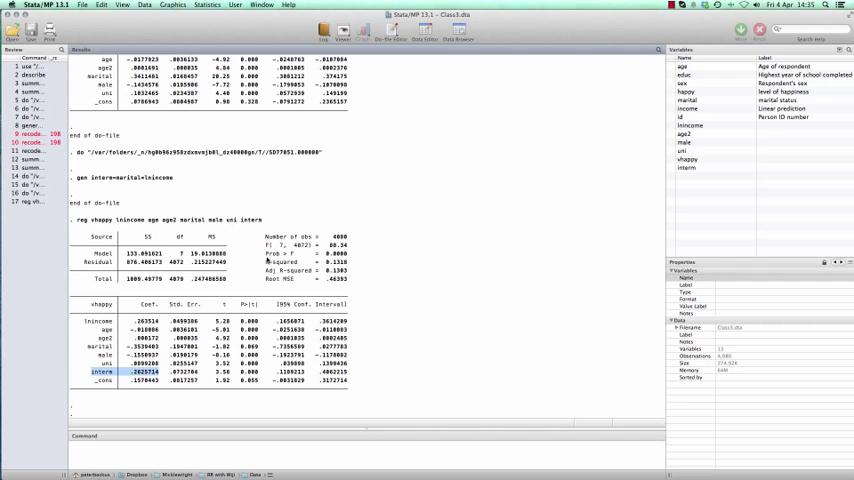
{"action": "scroll", "scroll_direction": "down", "scroll_amount": 3}
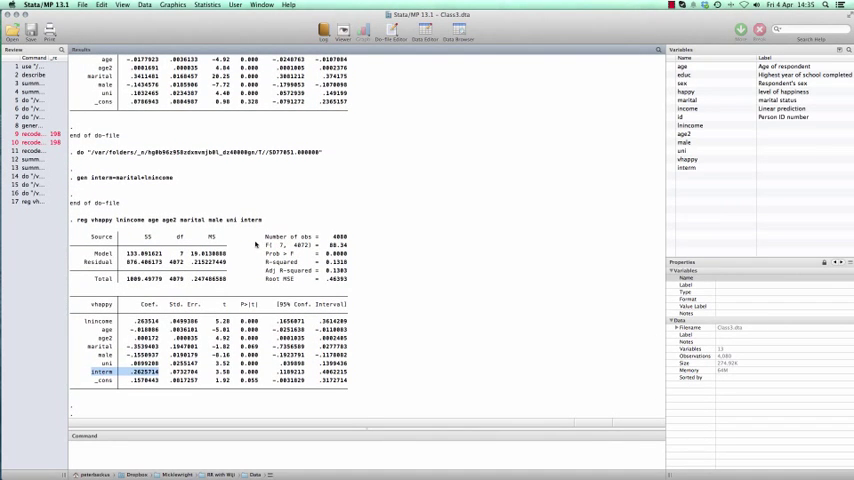
{"action": "mouse_move", "coordinate": [477, 191]}
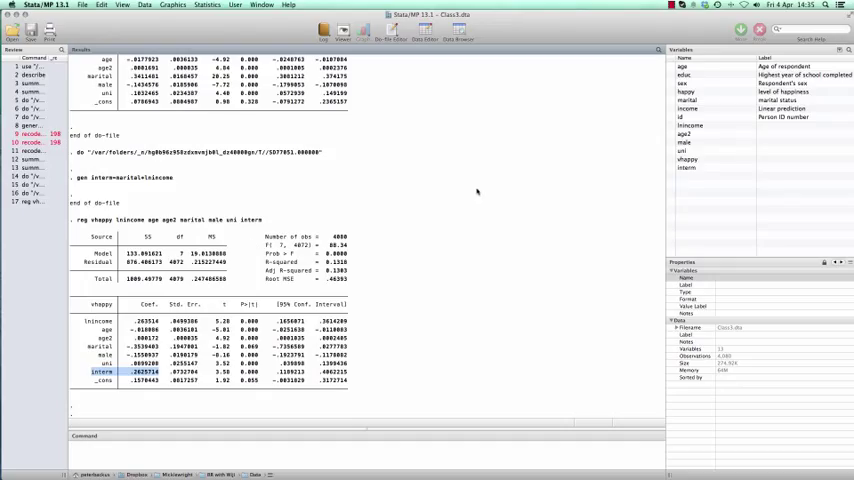